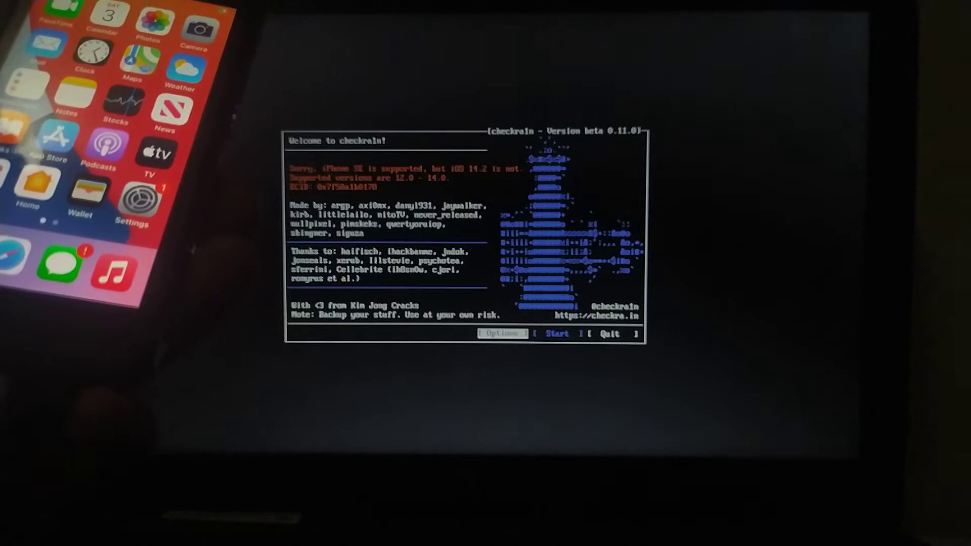
# - Enable 'Allow untested iOS/iPadOS/tvOS versions' in checkra1n Options
pyautogui.click(502, 333)
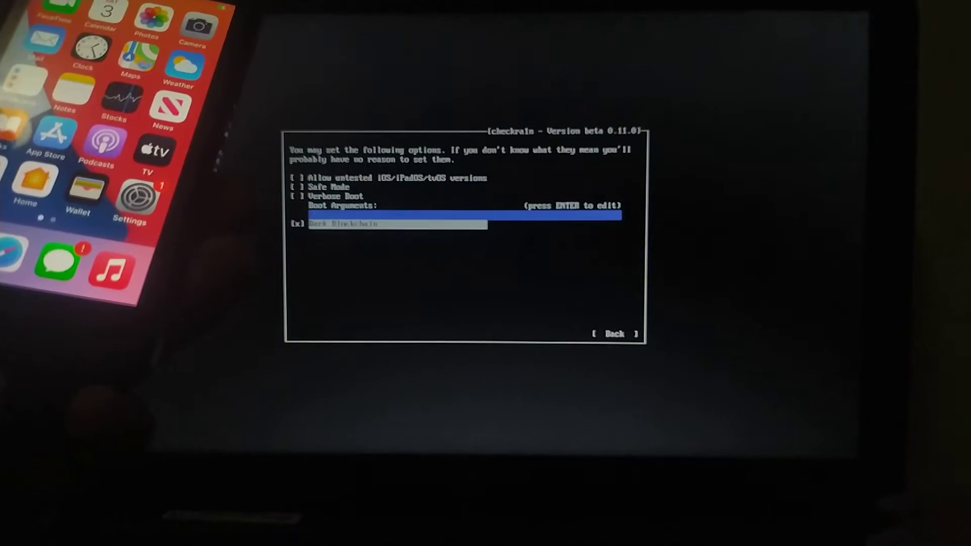
pyautogui.press('up')
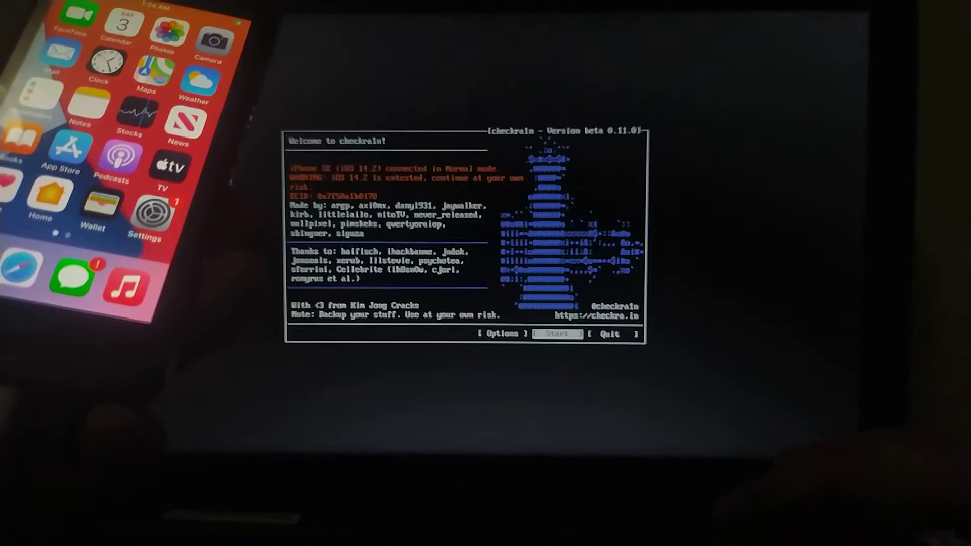
# - Start the jailbreak and accept the untested-version warning so the iPhone SE enters recovery mode
pyautogui.click(557, 334)
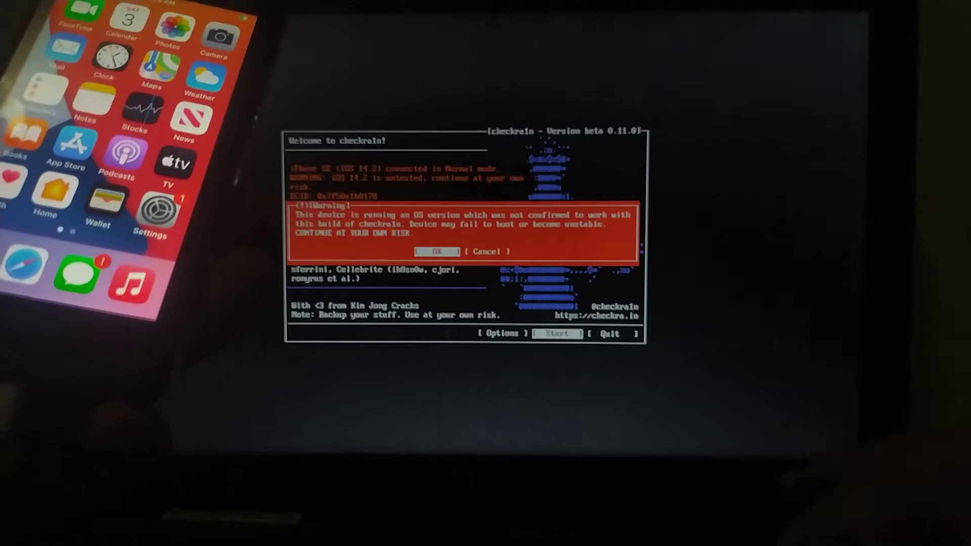
pyautogui.click(436, 250)
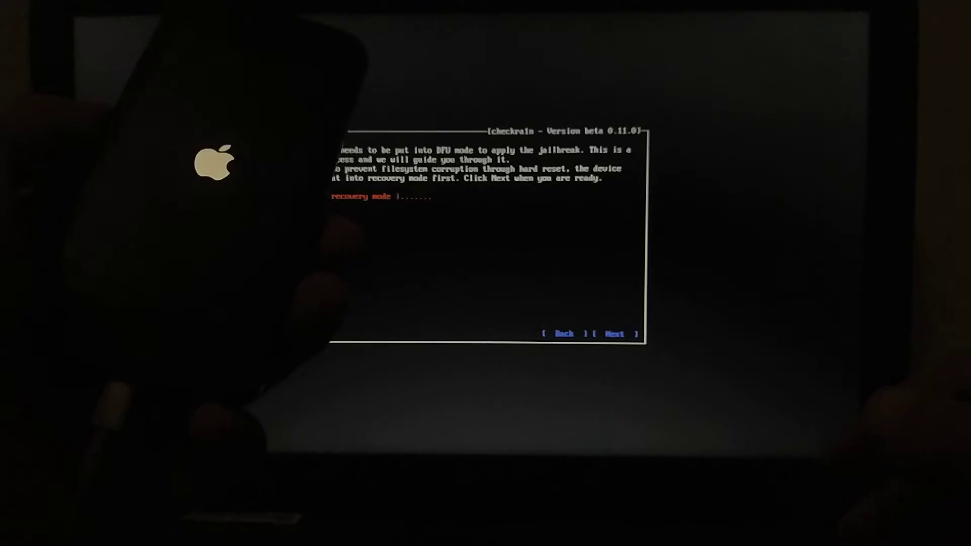
# - Follow the guided DFU countdown so the iPhone SE enters DFU and the jailbreak runs
pyautogui.click(615, 333)
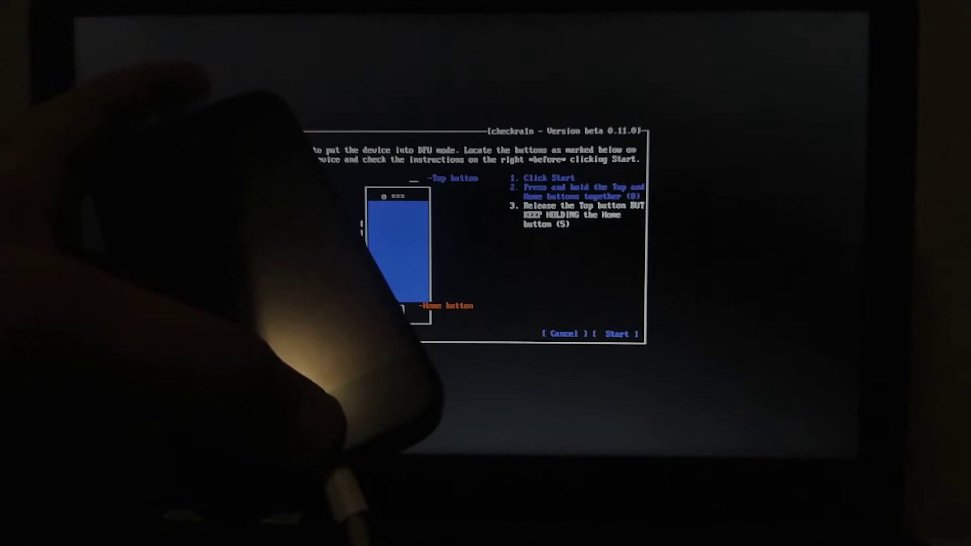
pyautogui.click(617, 334)
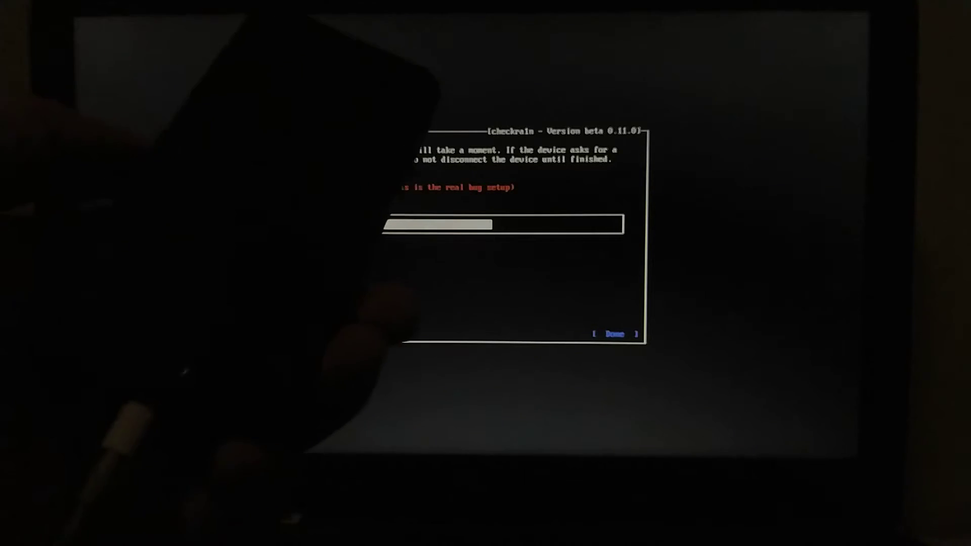